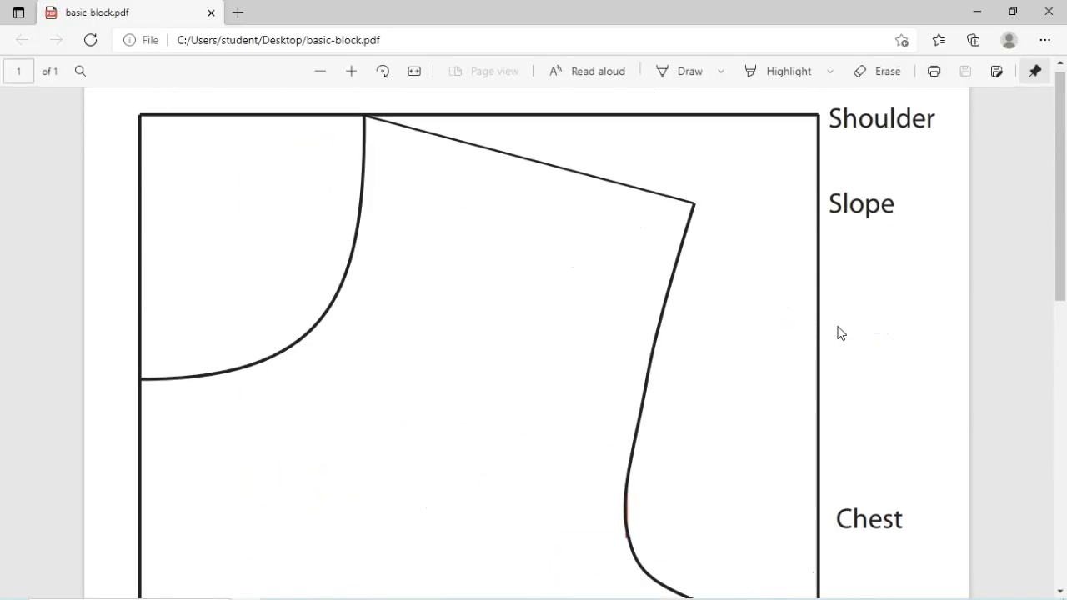
Switch from the basic-block.pdf reference in Edge to Illustrator's welcome screen
click(332, 70)
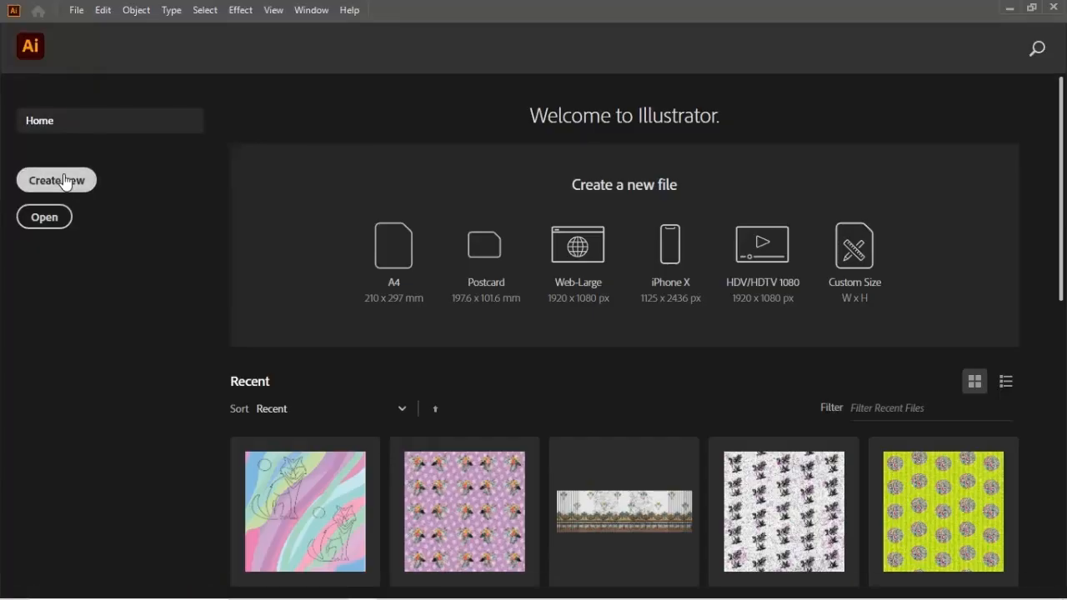
Create a new portrait document 30 cm wide by 40 cm high in centimetres
click(57, 181)
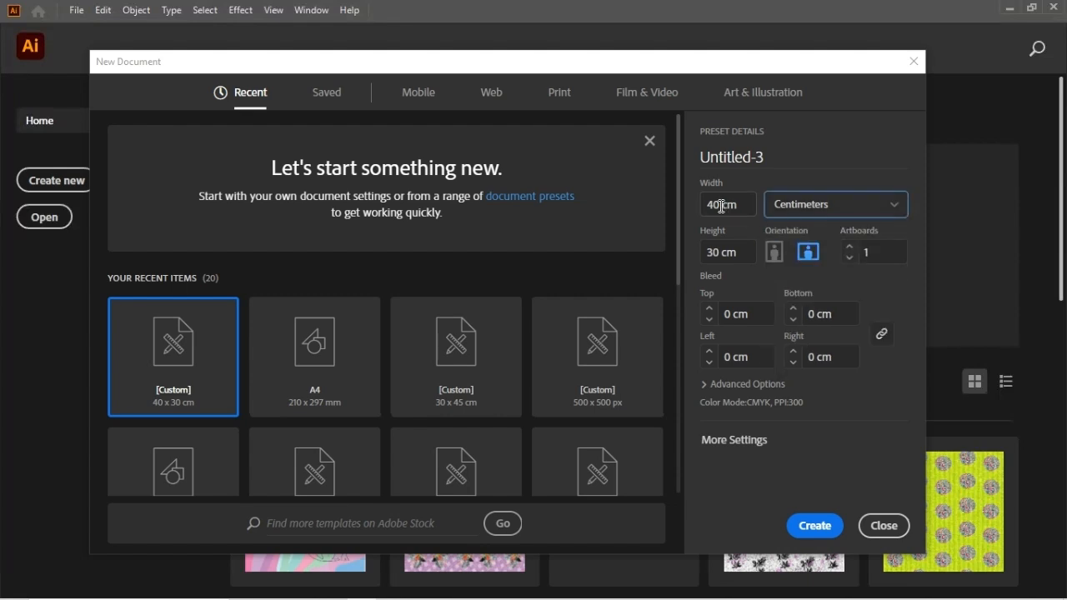
click(725, 203)
text(30)
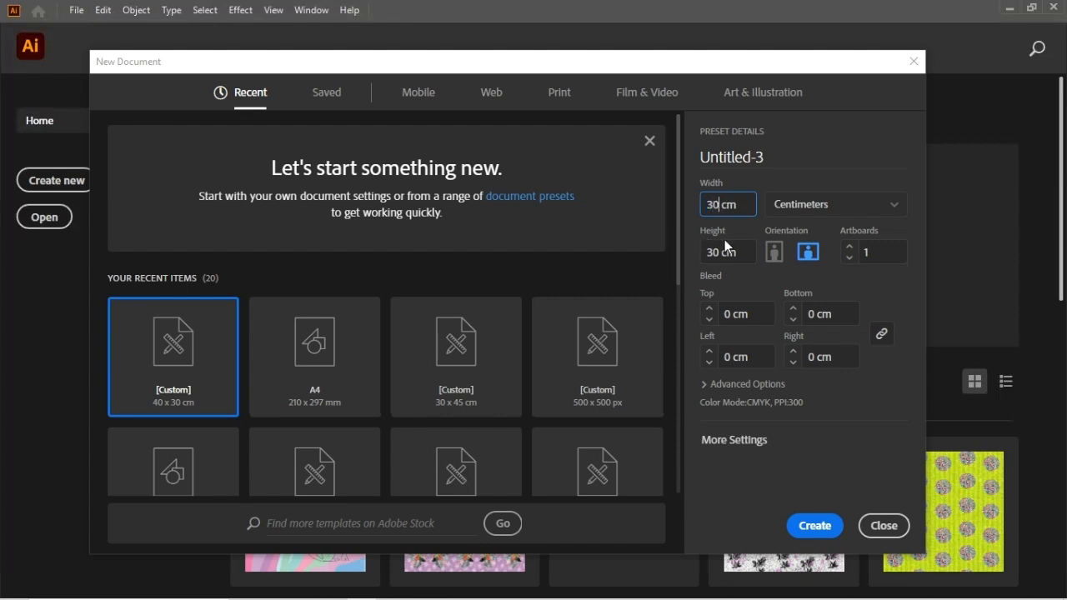
click(725, 252)
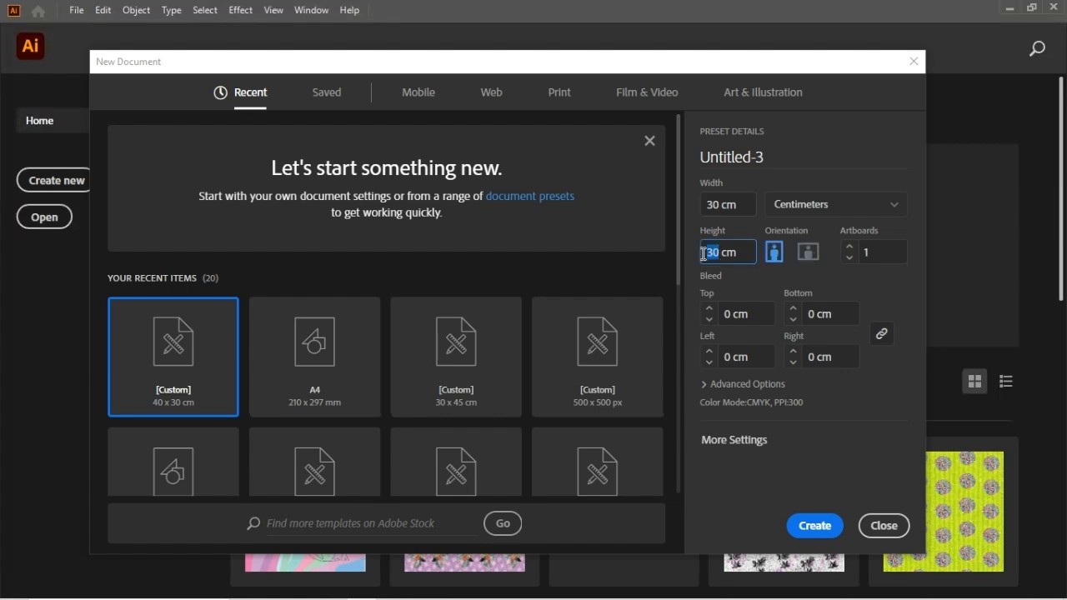
text(4)
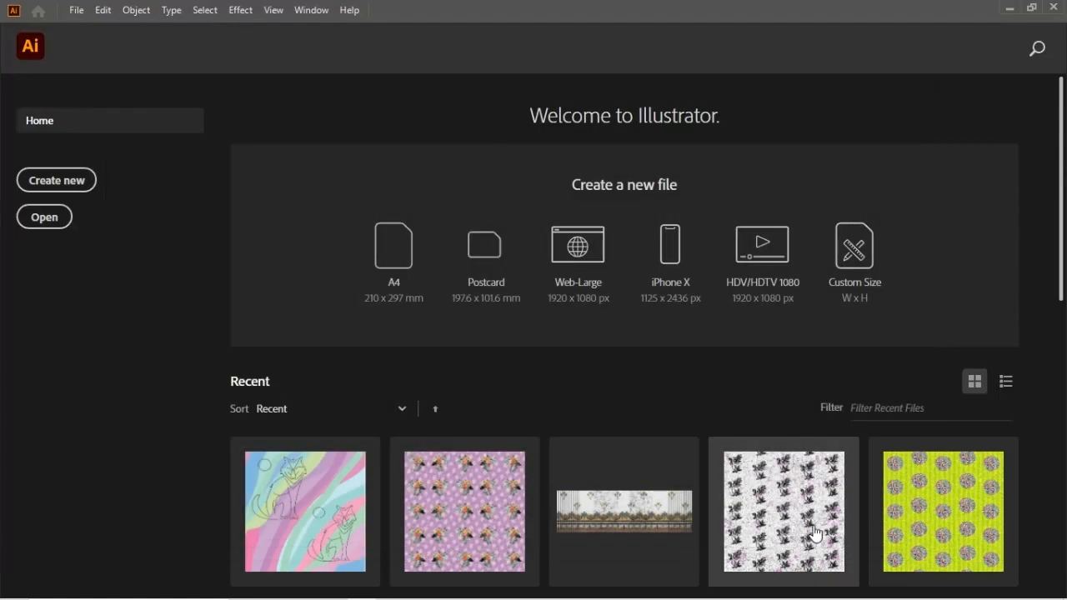
click(57, 180)
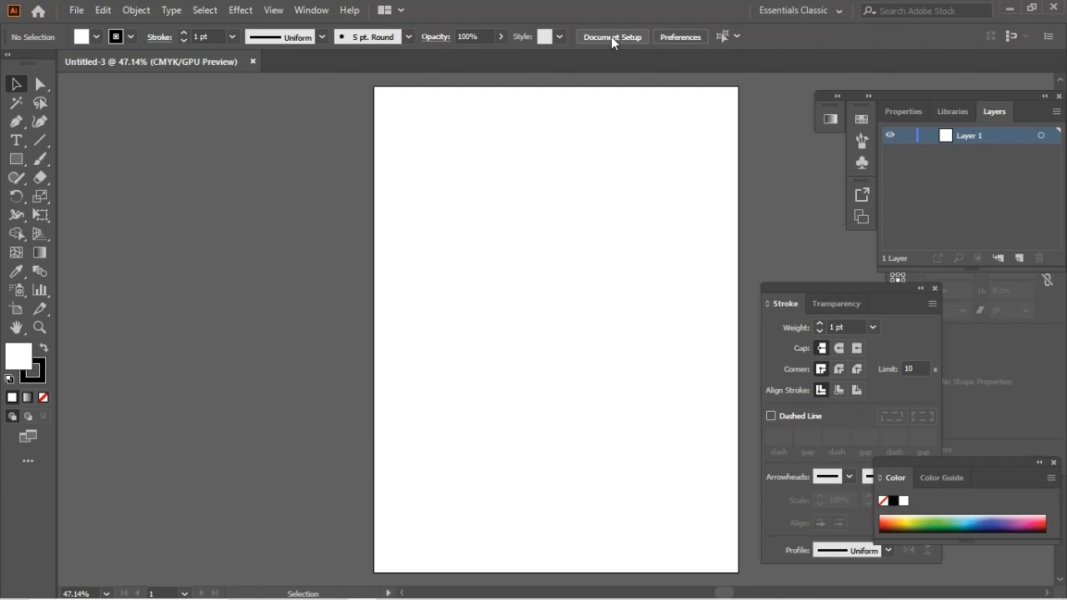
Confirm Centimeters as the document units in Document Setup
click(612, 36)
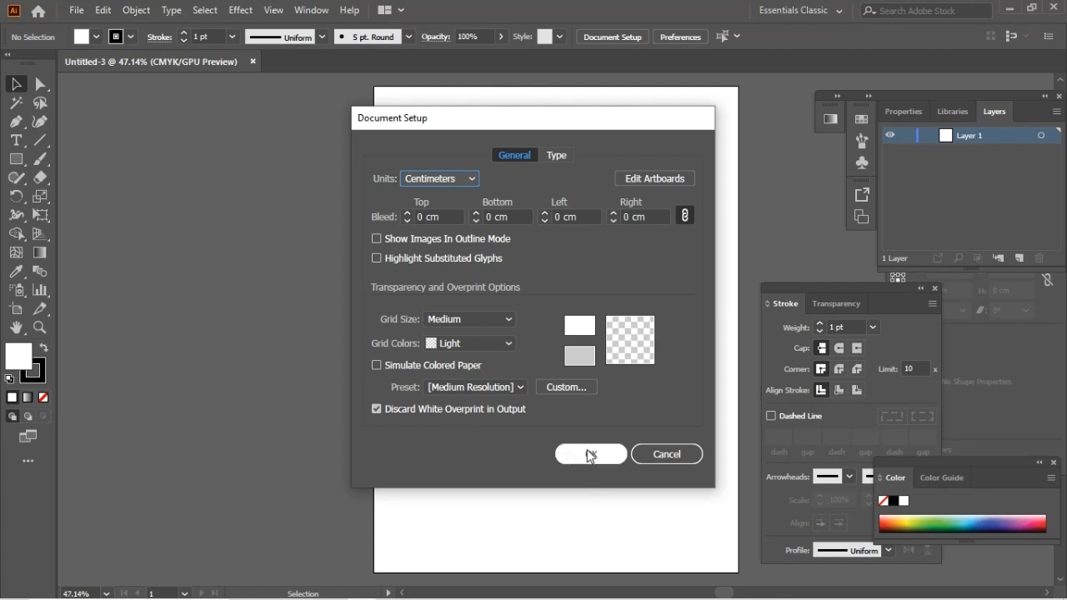
click(590, 454)
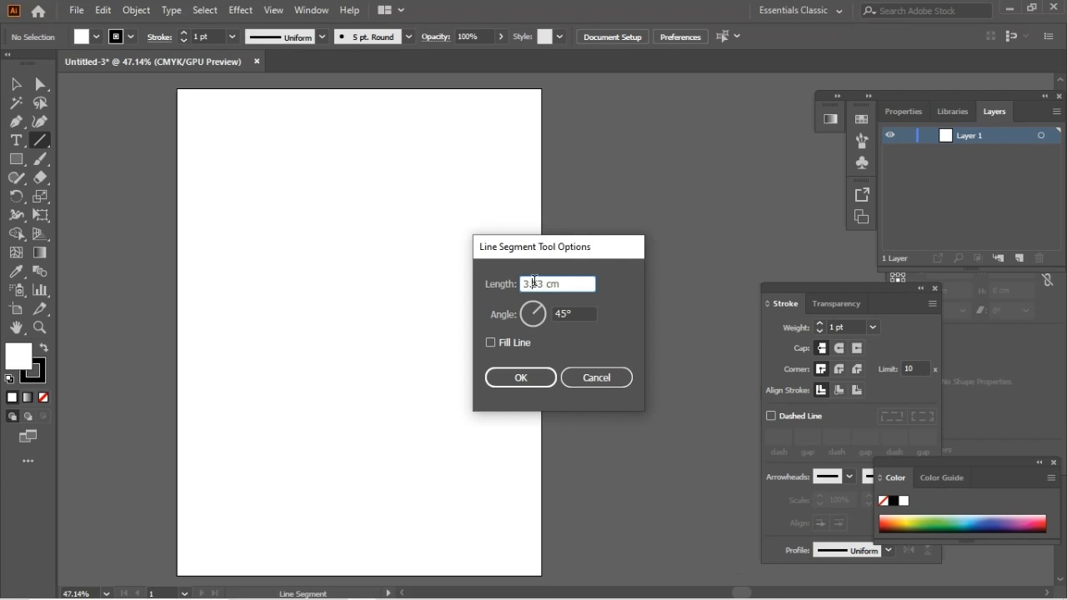
Draw a 38 cm vertical line at 270° and a 23 cm horizontal top line at 0°
triple_click(557, 283)
text(38)
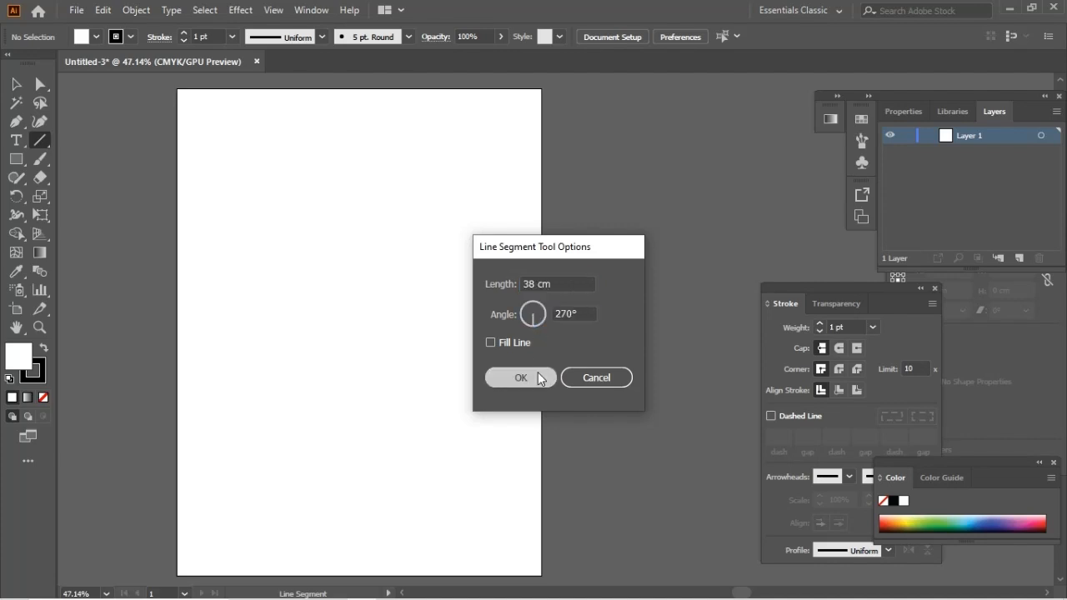
click(520, 377)
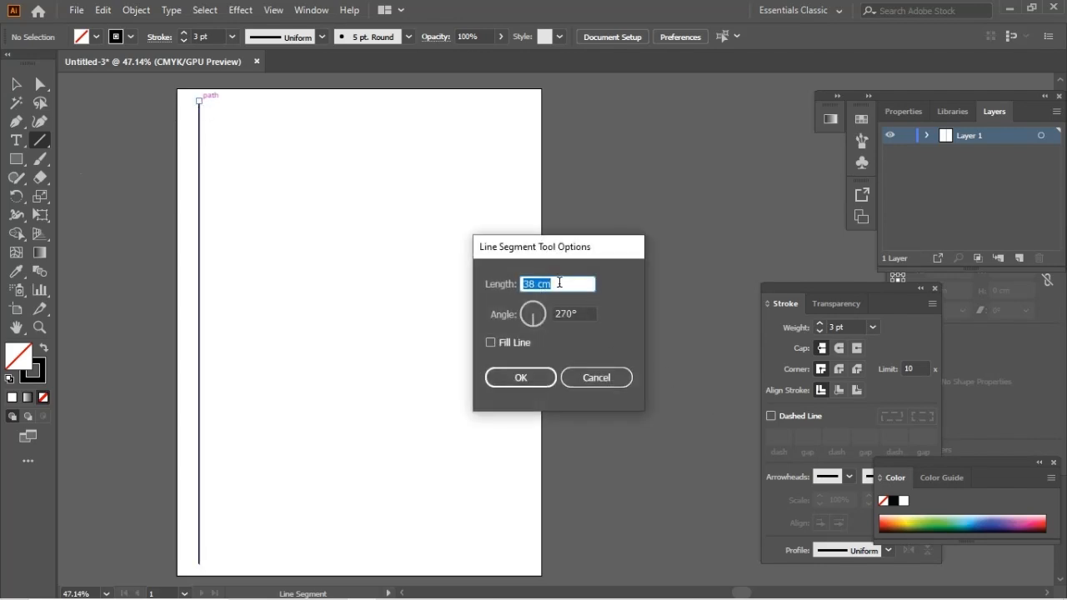
click(534, 283)
text(23)
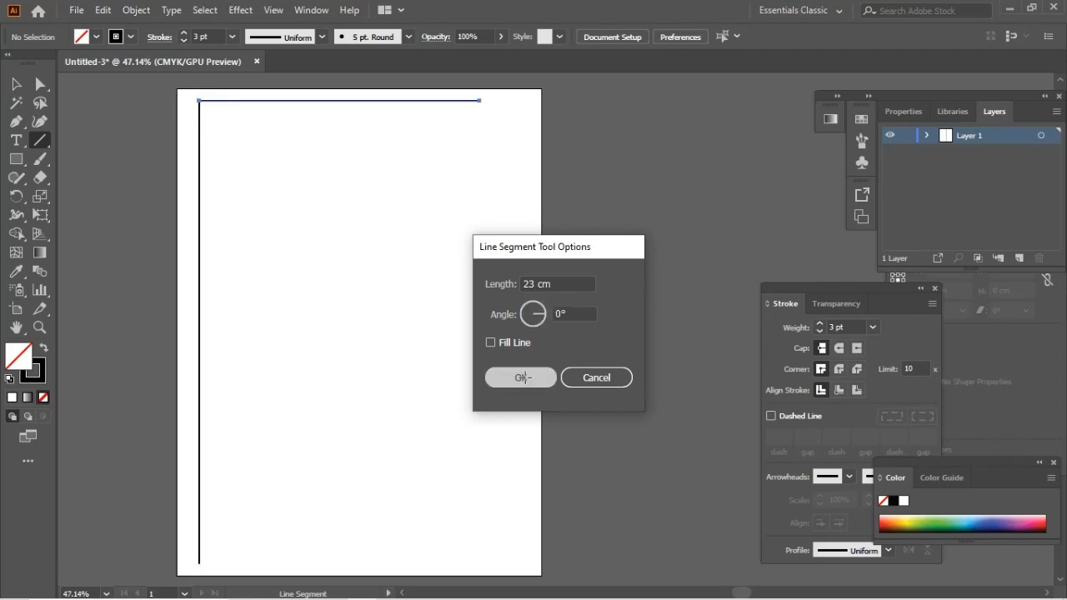
click(521, 377)
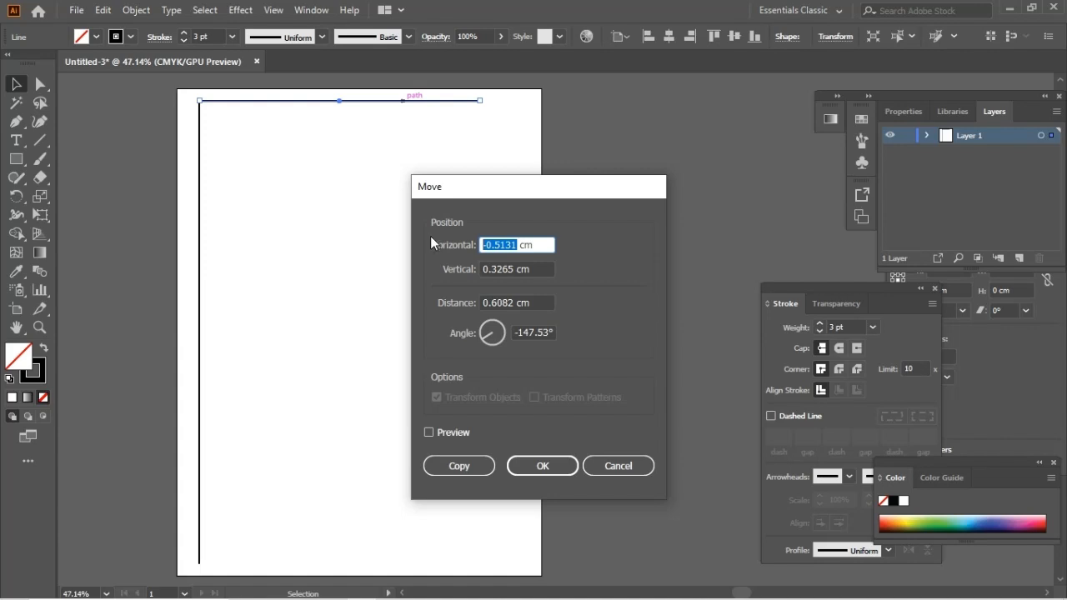
Copy the top line 17, 14 and 3 cm down as level lines
text(0 cm)
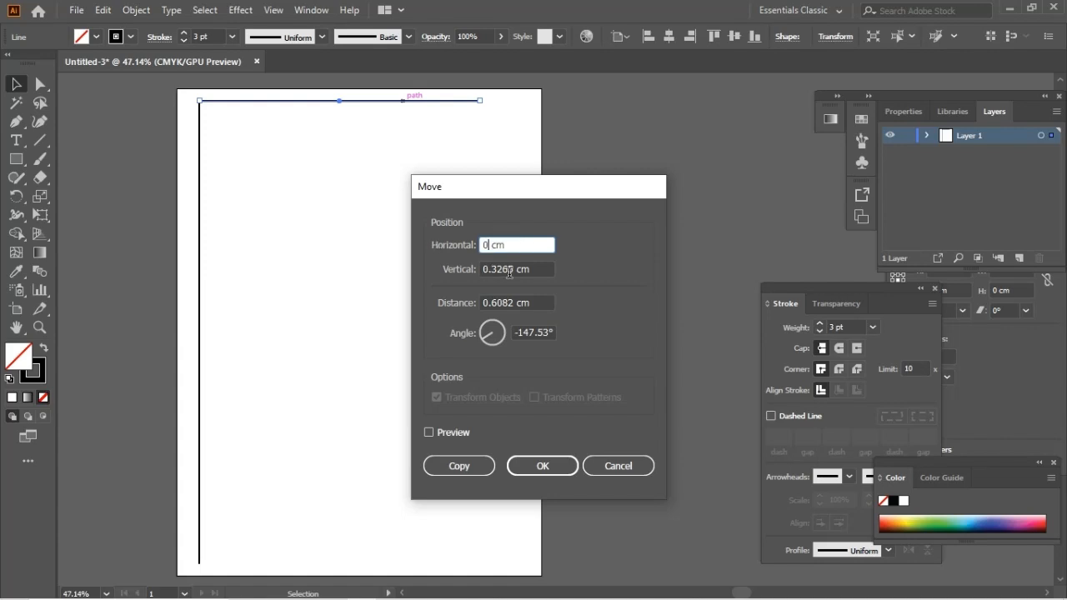
click(517, 268)
text(17)
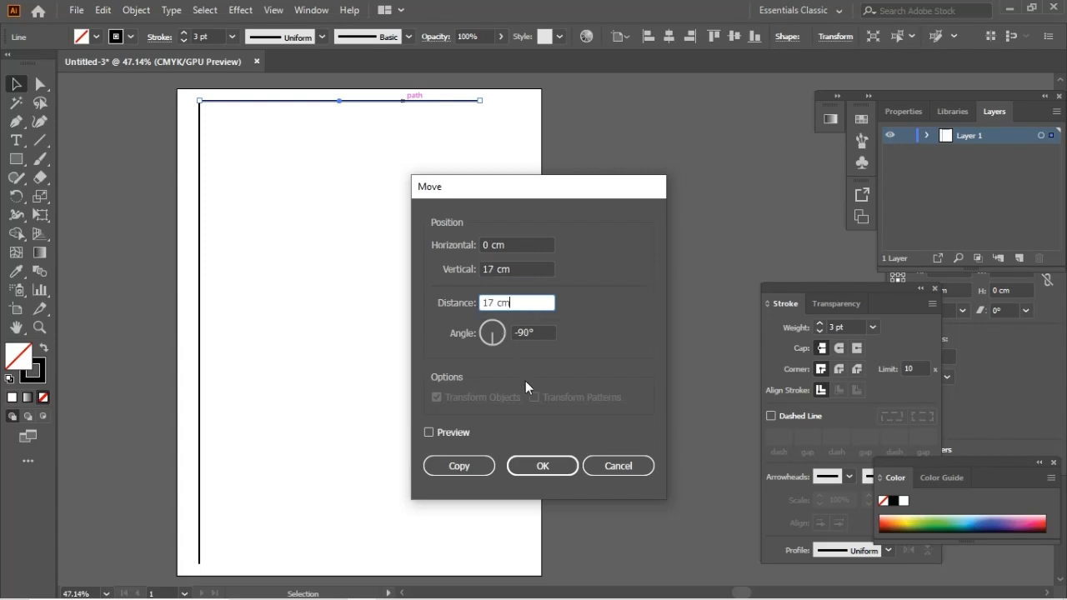
click(543, 467)
text(14)
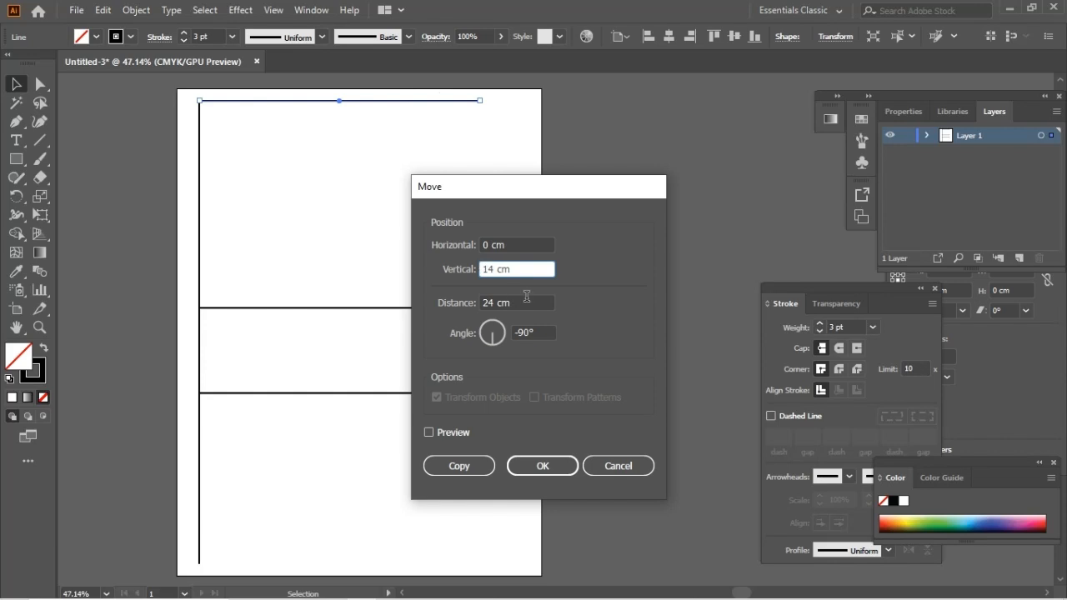
click(542, 467)
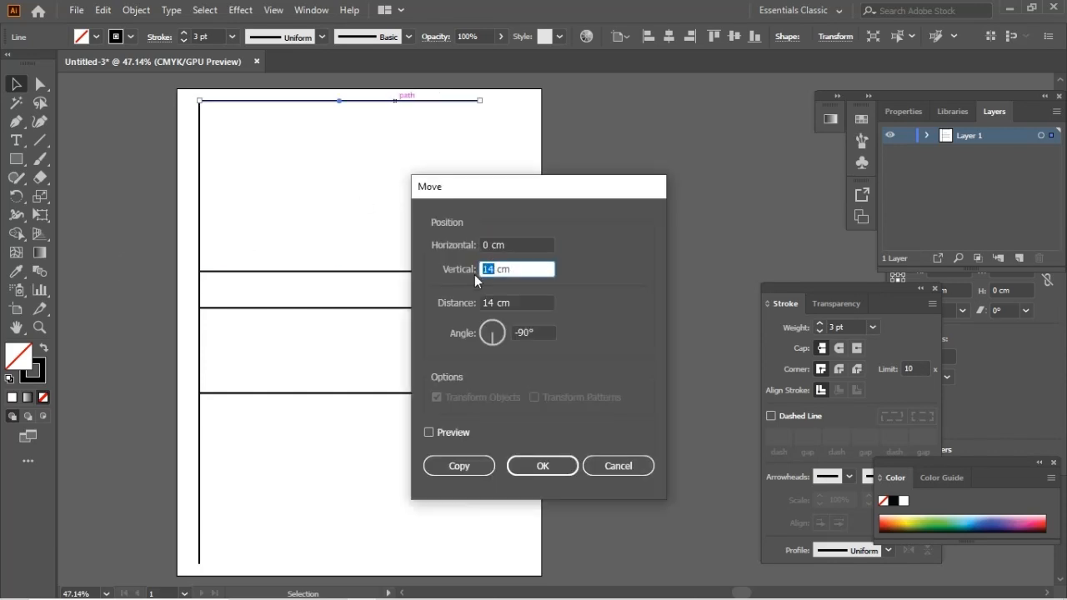
click(543, 467)
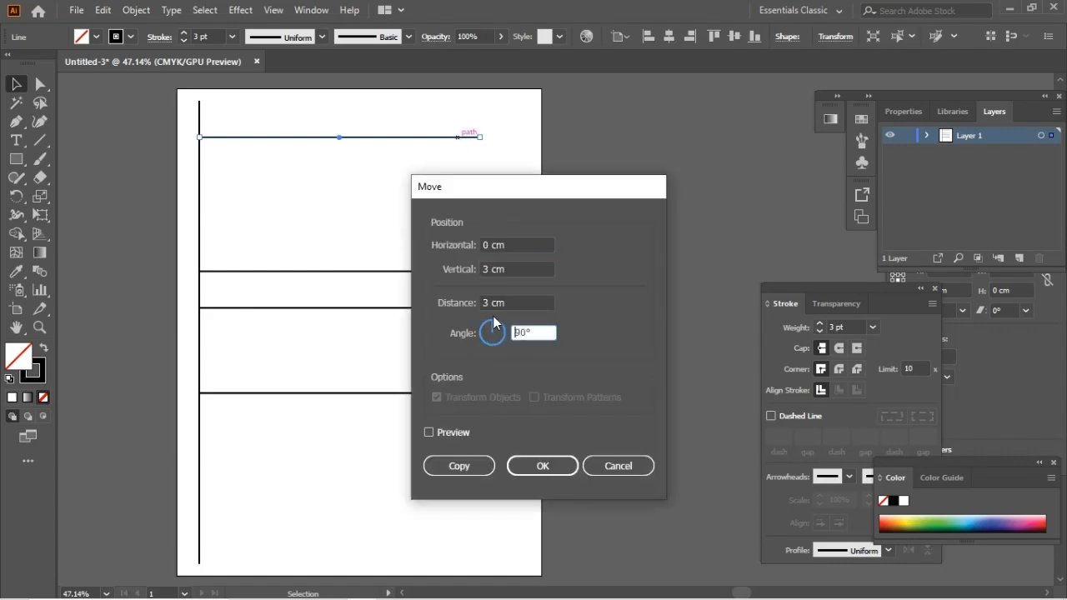
click(543, 465)
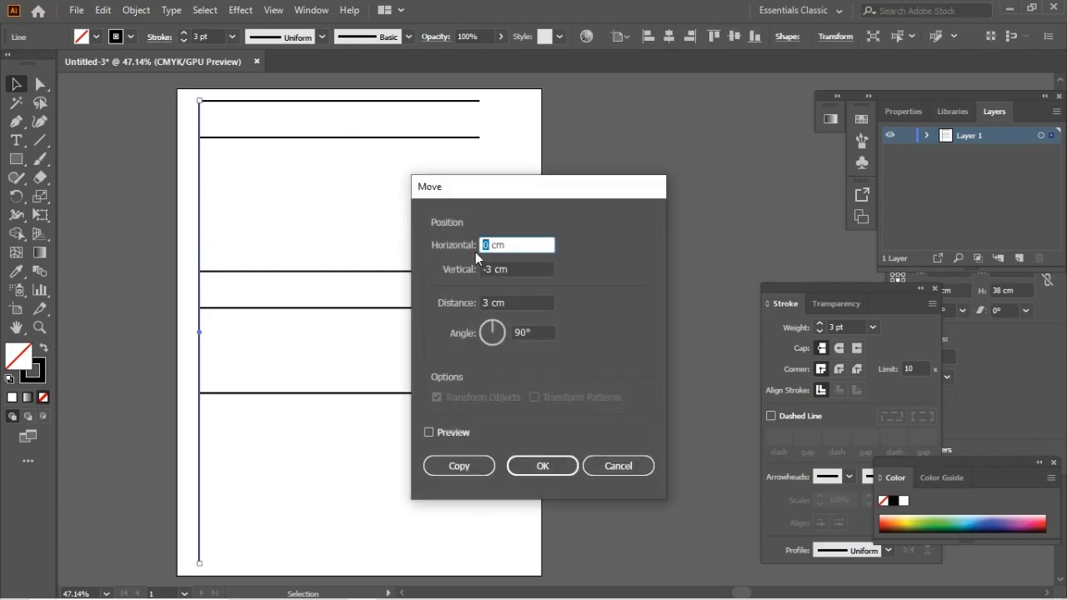
Copy the vertical line 23 cm right and the top line 38 cm down to close the rectangle
text(23)
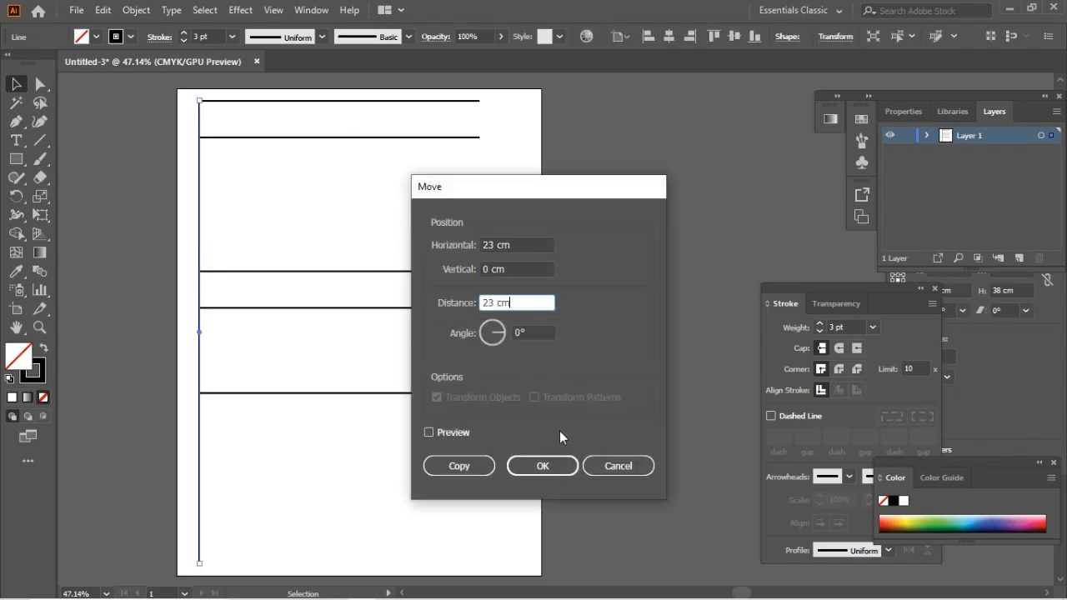
click(544, 465)
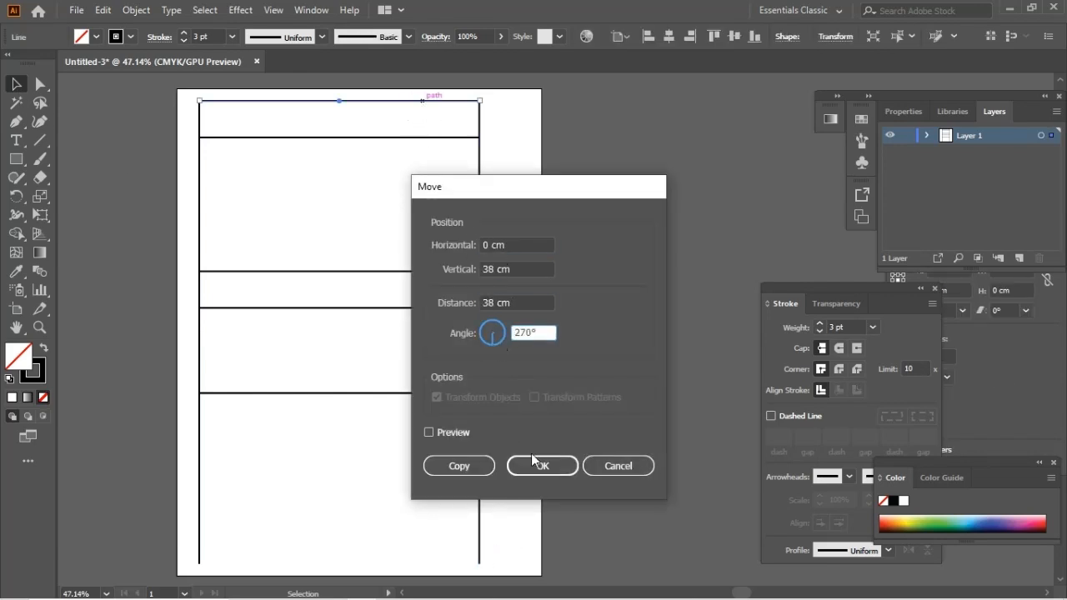
click(542, 465)
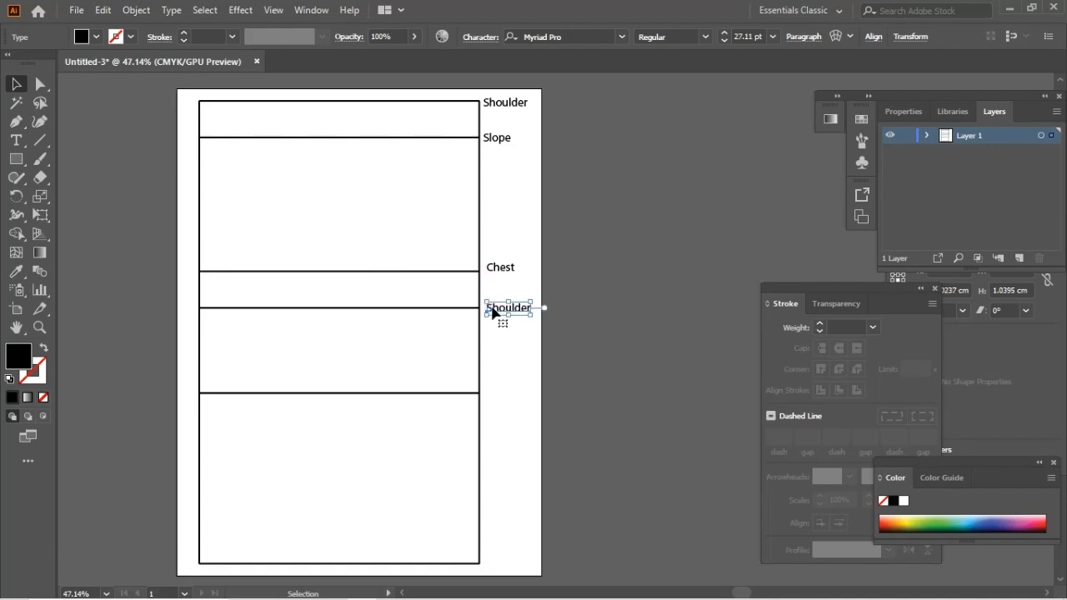
Add an Armhole label beside the next level line
text(Armh)
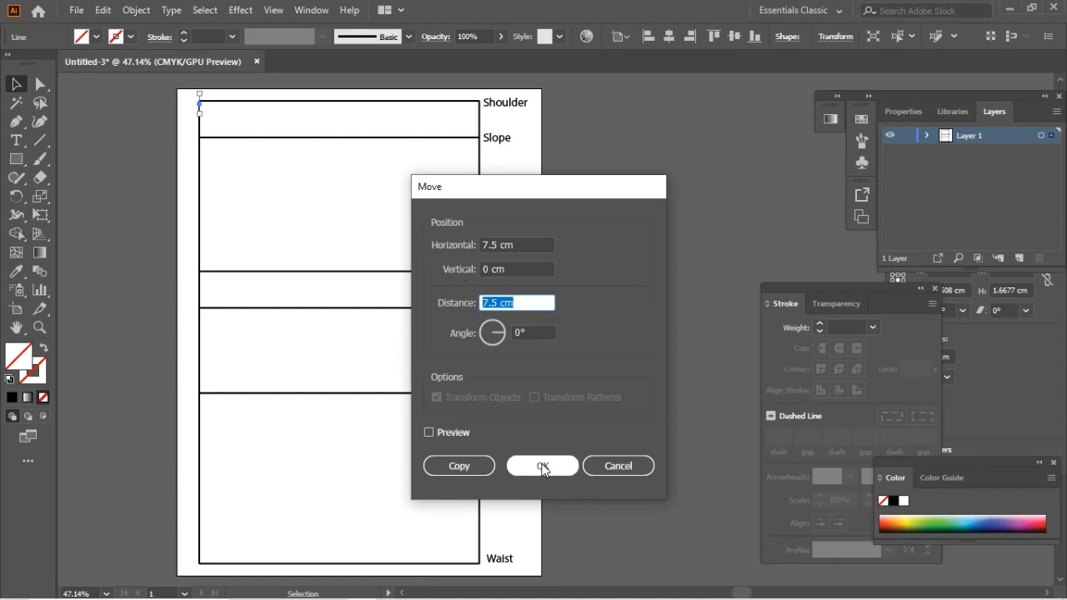
Shift the short tick 7.5 cm right and copy a shoulder tick 18.8 cm along the line
click(542, 467)
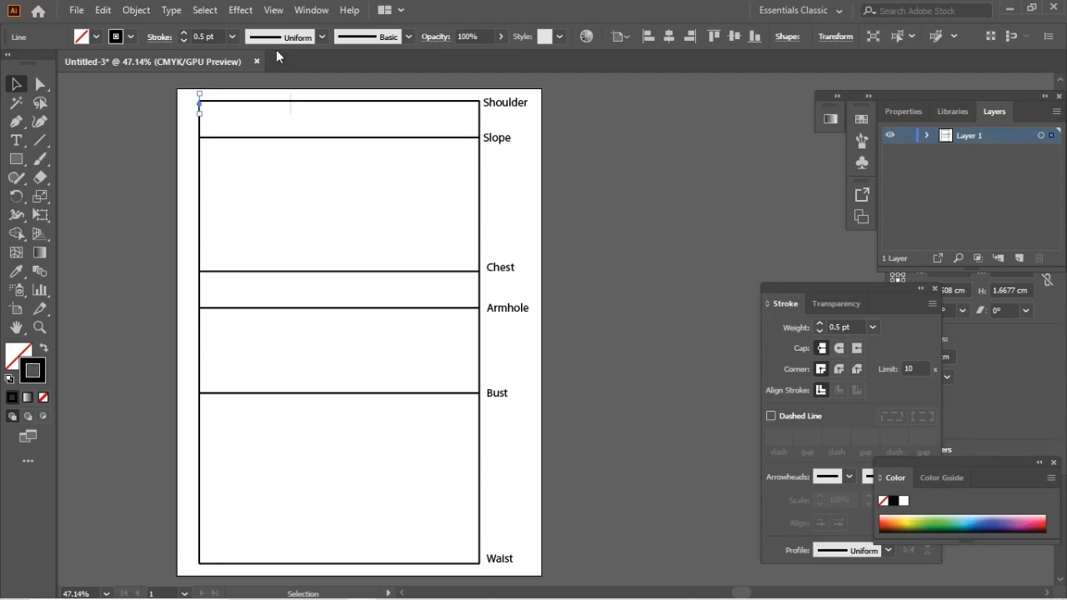
click(351, 120)
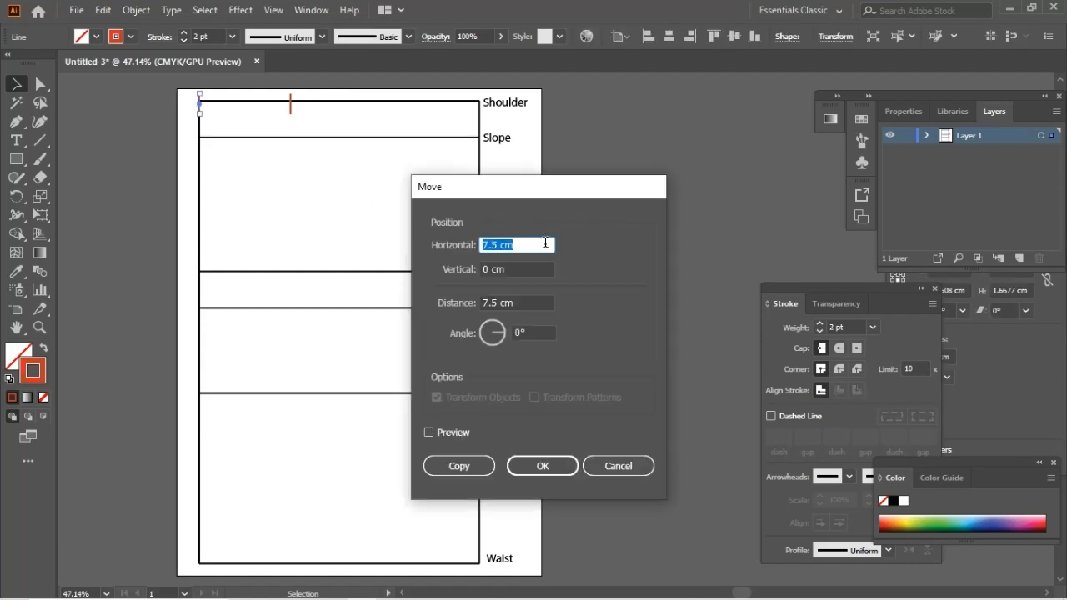
text(18.8 cm)
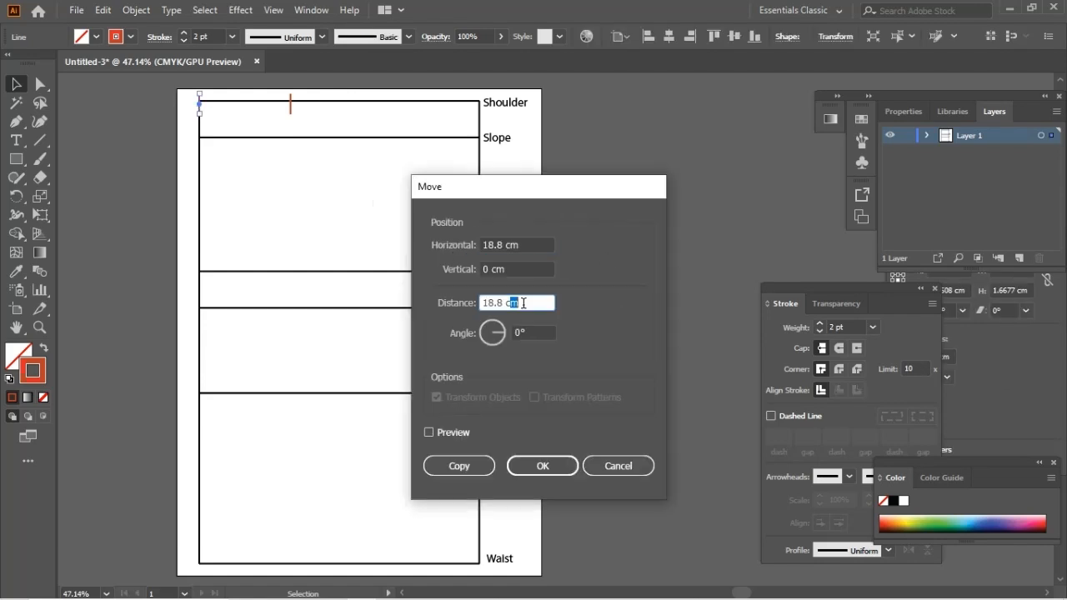
click(541, 465)
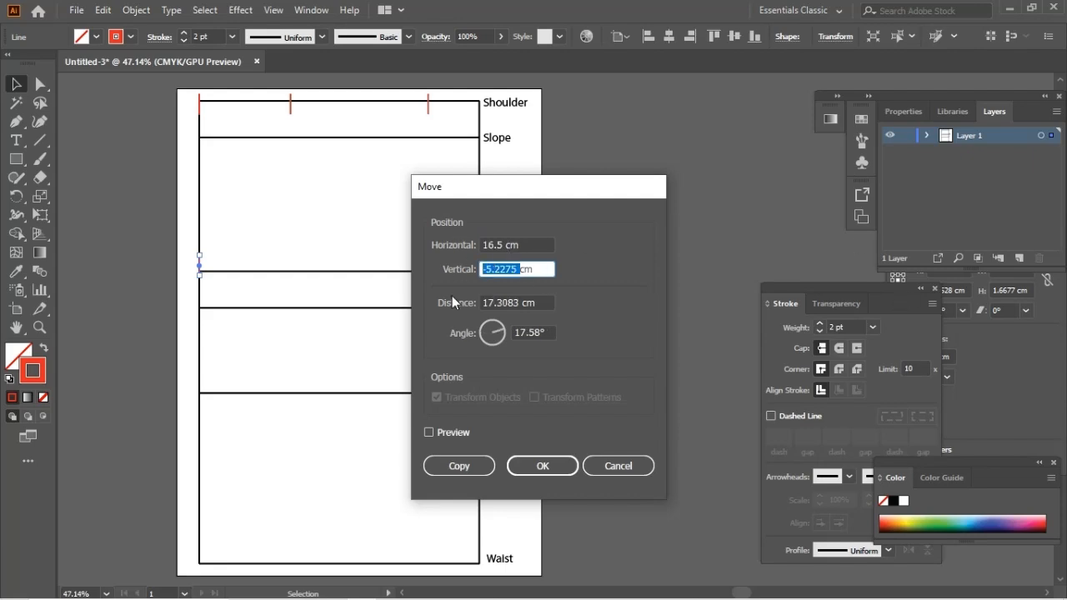
Set a 9 cm vertical offset for the next measurement tick
click(543, 467)
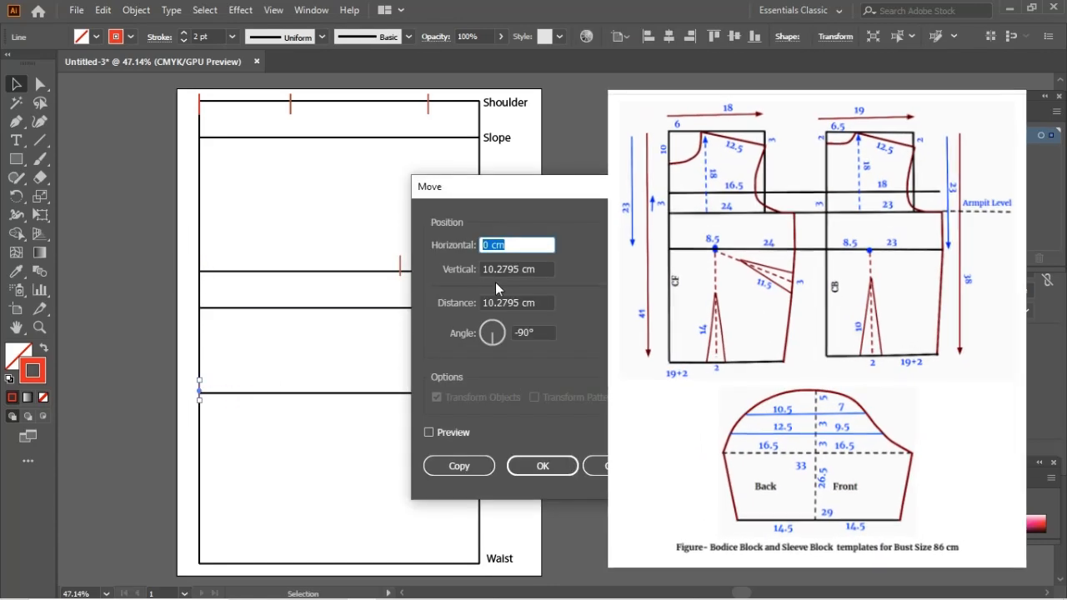
text(9)
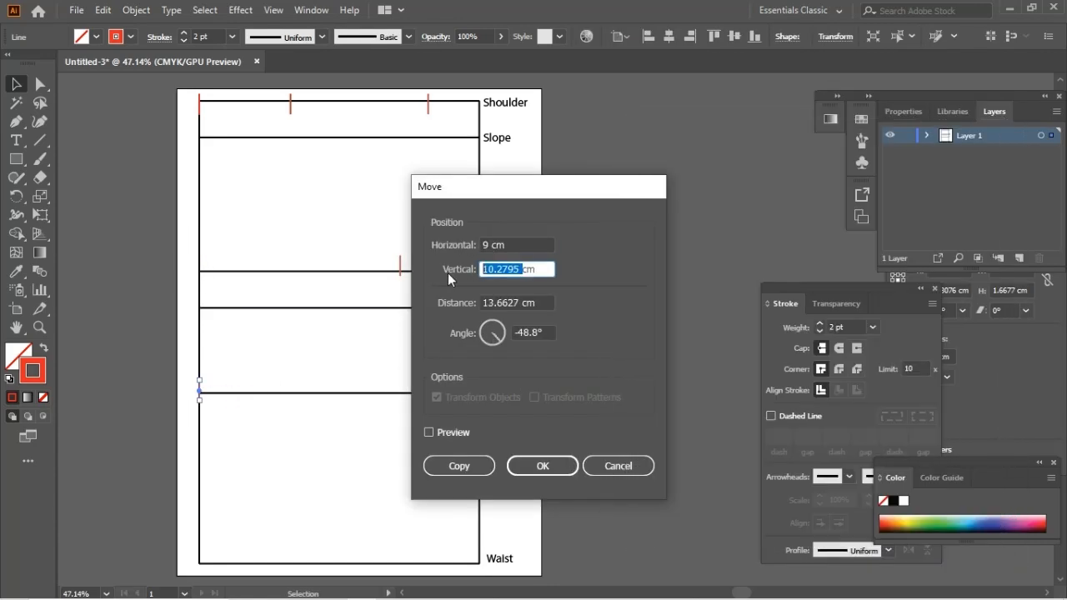
click(544, 465)
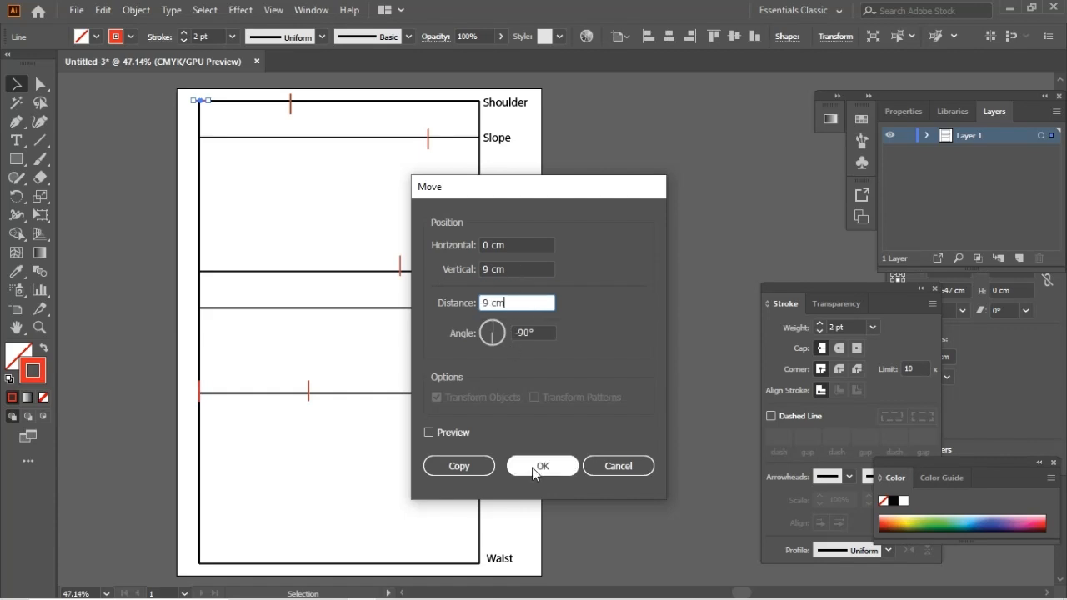
Move the tick 9 cm down and set the offset for the waist dart marker
click(541, 465)
text(20)
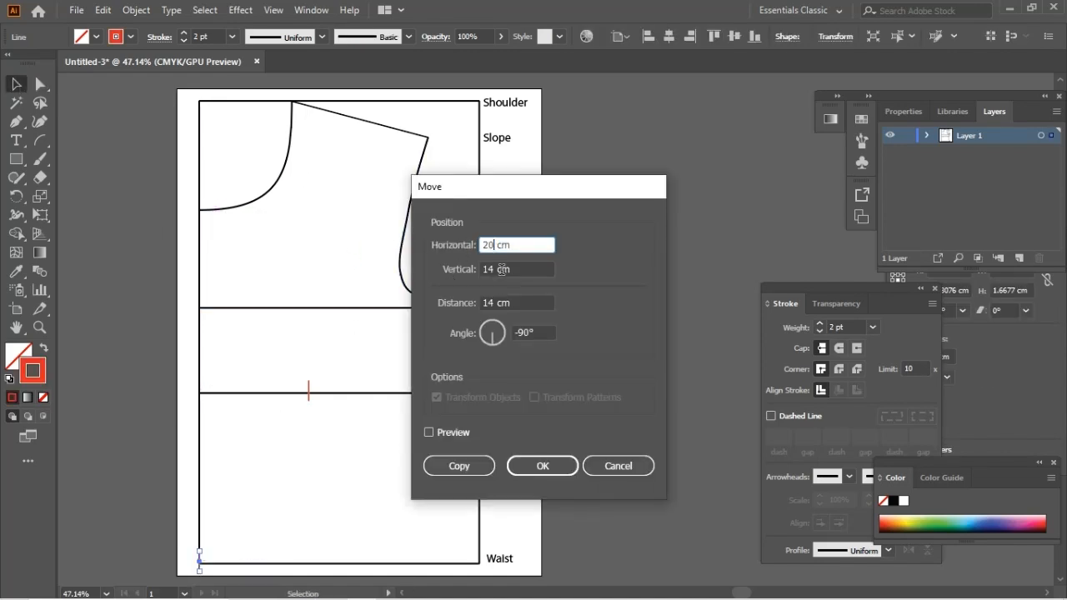
click(542, 465)
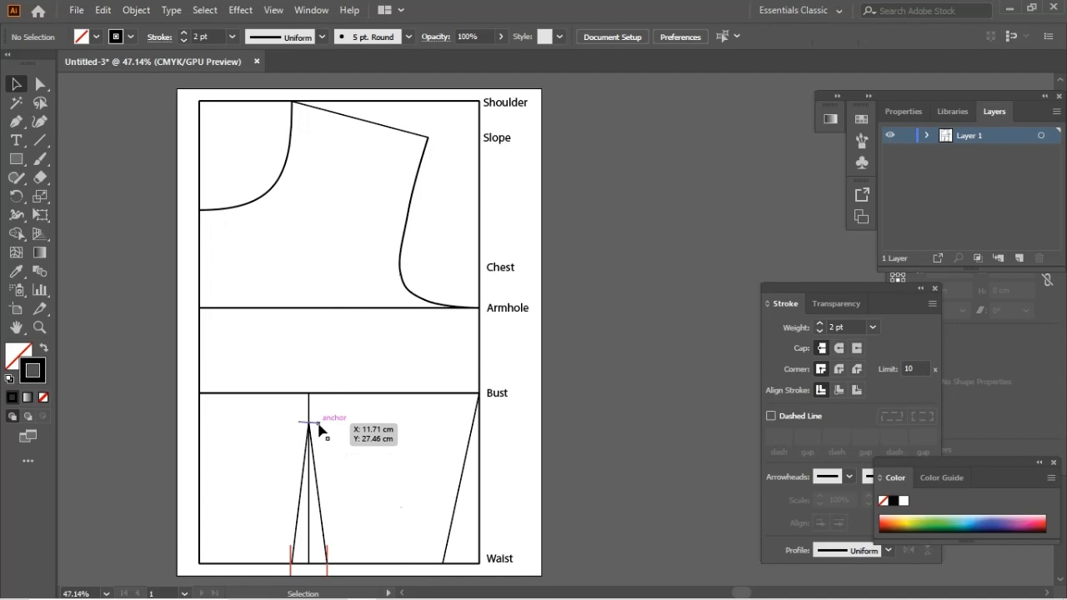
Move the waist dart apex 3 cm across and 2 cm up with Transform > Move
click(13, 370)
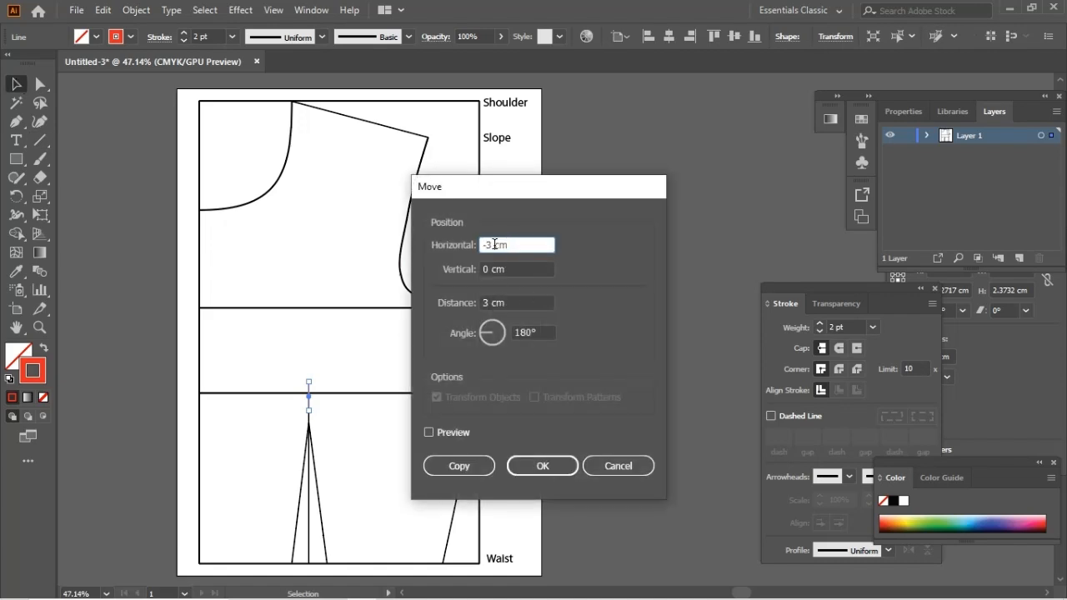
click(542, 465)
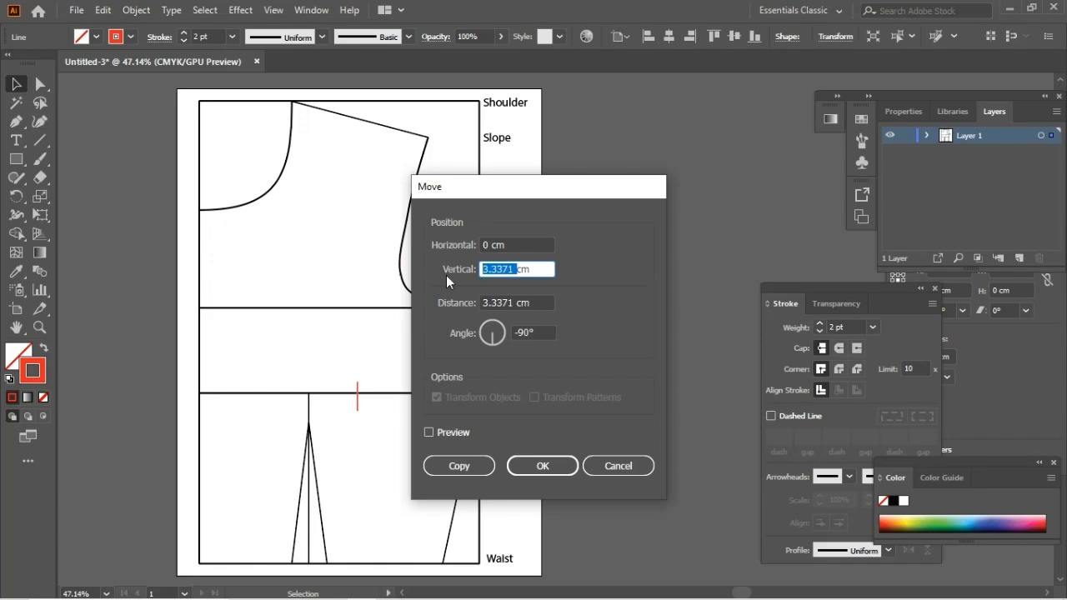
click(542, 465)
text(-2)
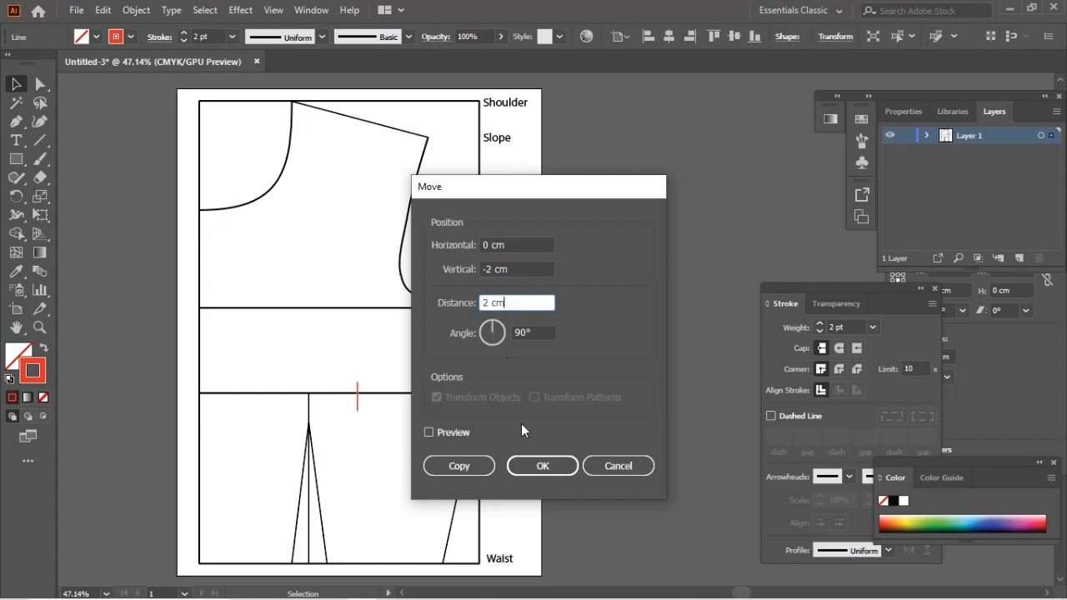
click(542, 467)
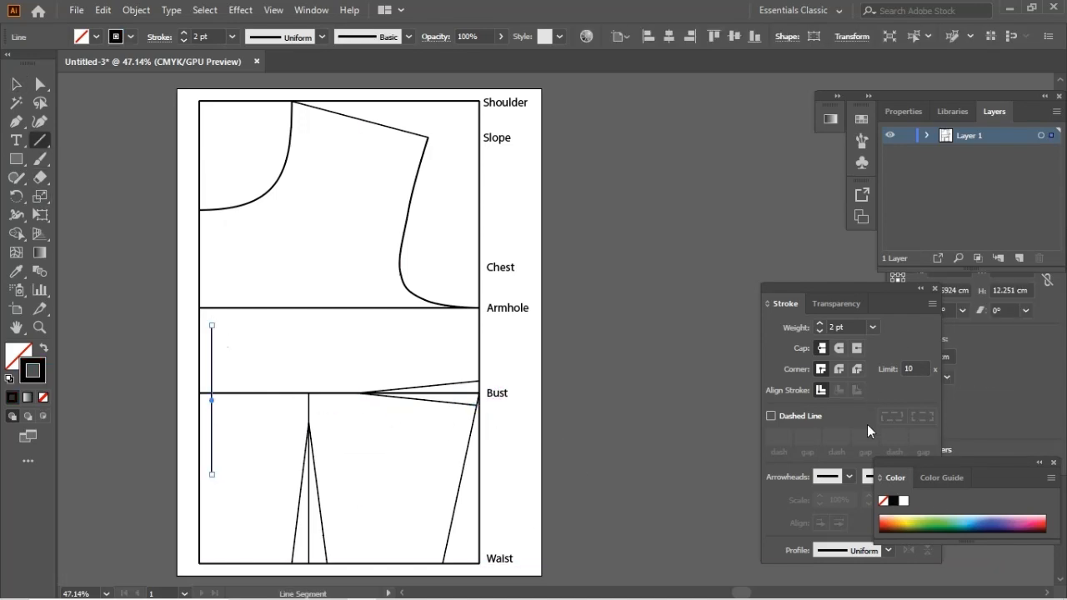
Choose arrowheads in the Stroke panel for the vertical grain line
click(764, 393)
text(FRONT BODICE)
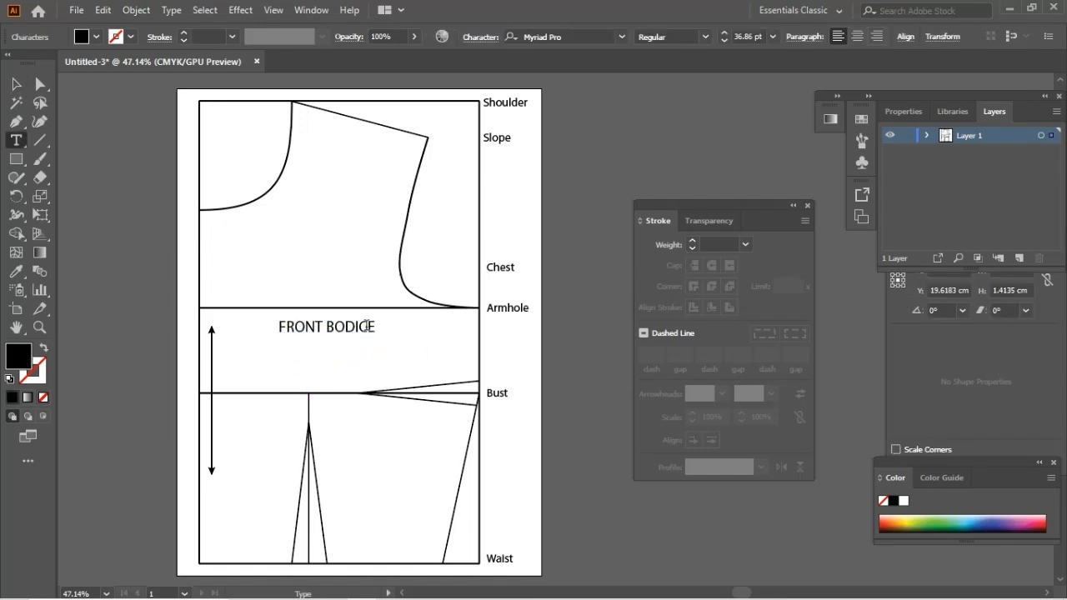
Add the 'Size 8' and 'Women's Foundation Block' title lines and shift the text left
text(Size)
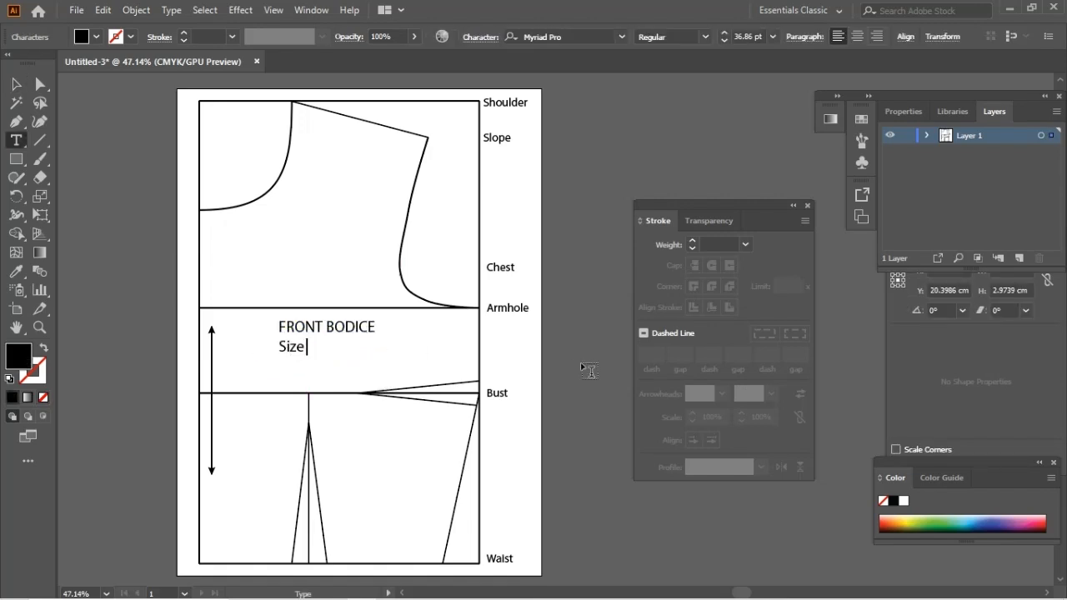
text(8)
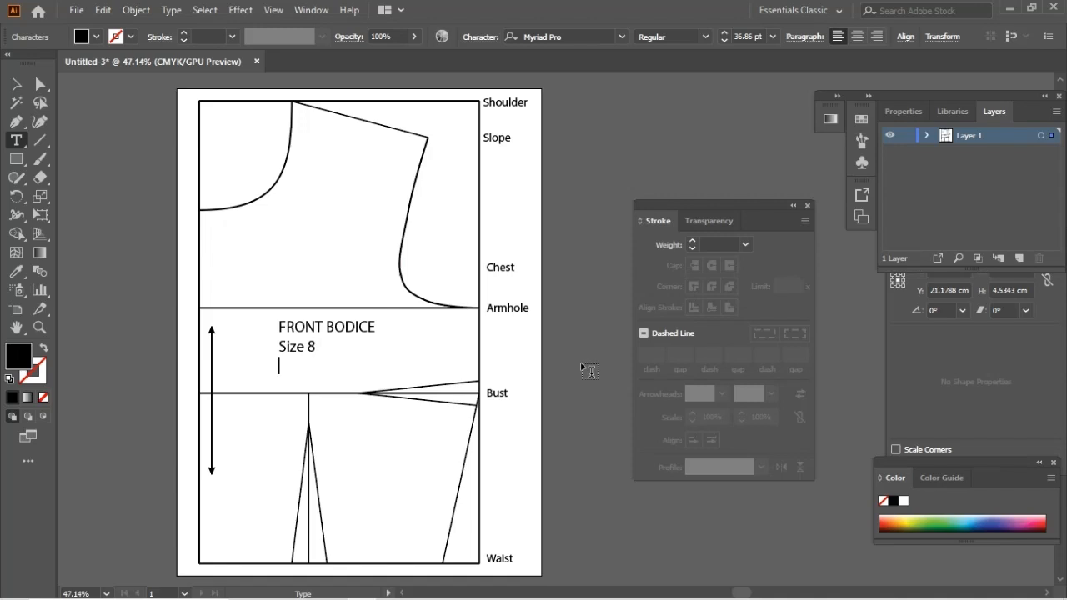
text(Women's Foundation Block)
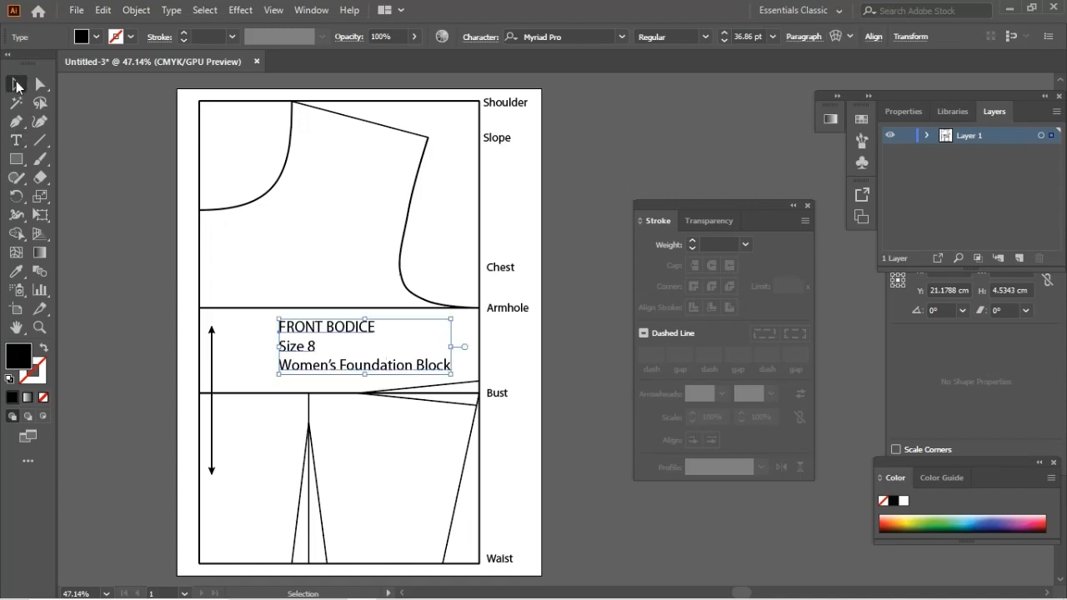
drag(363, 345, 300, 345)
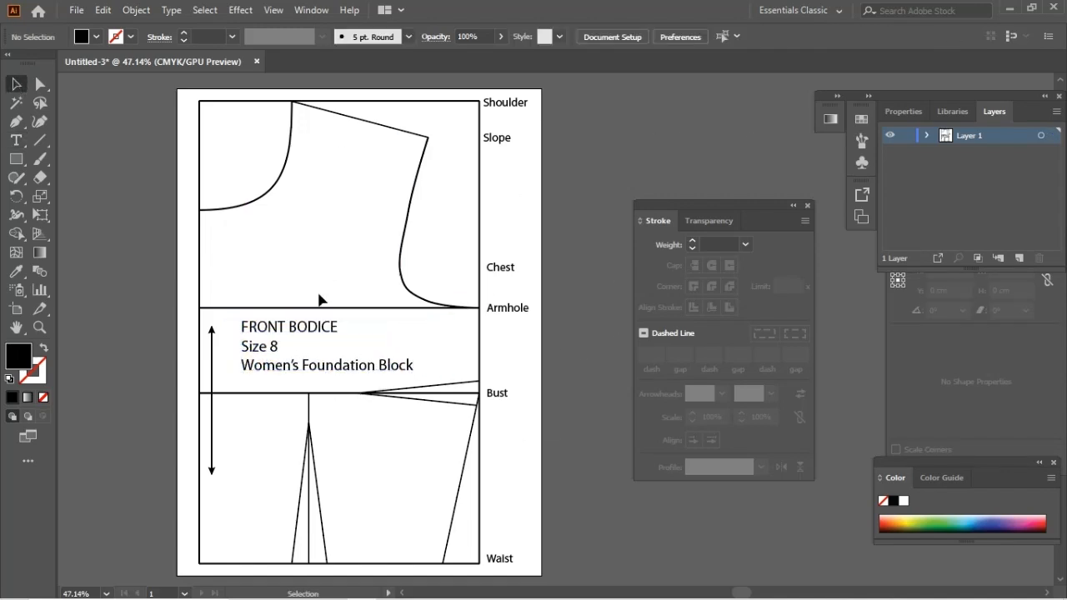
Start saving the document as an Adobe PDF named basic-block on the Desktop
click(76, 10)
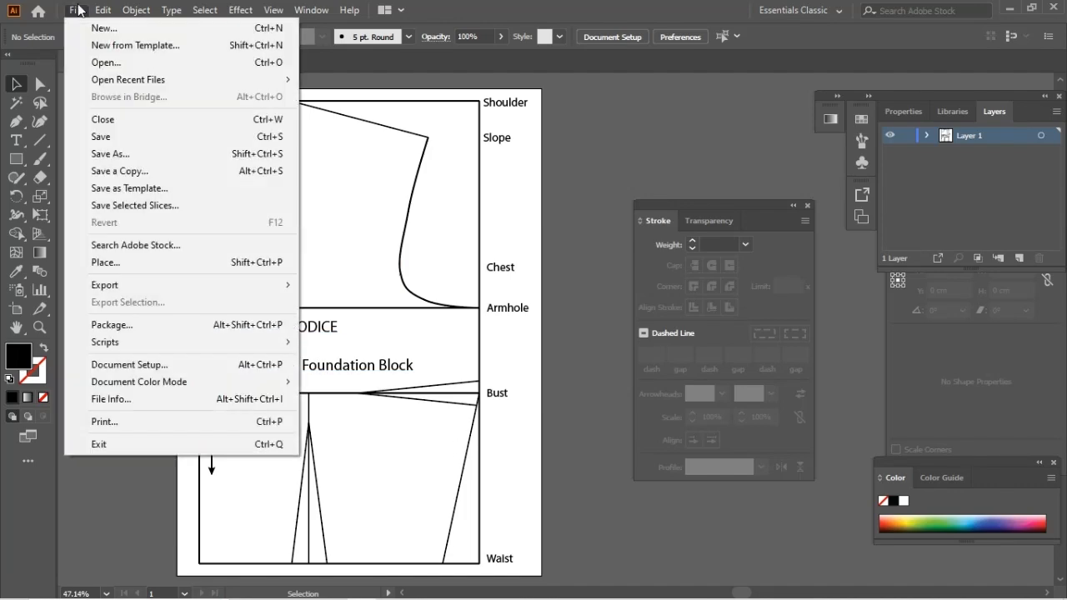
click(110, 153)
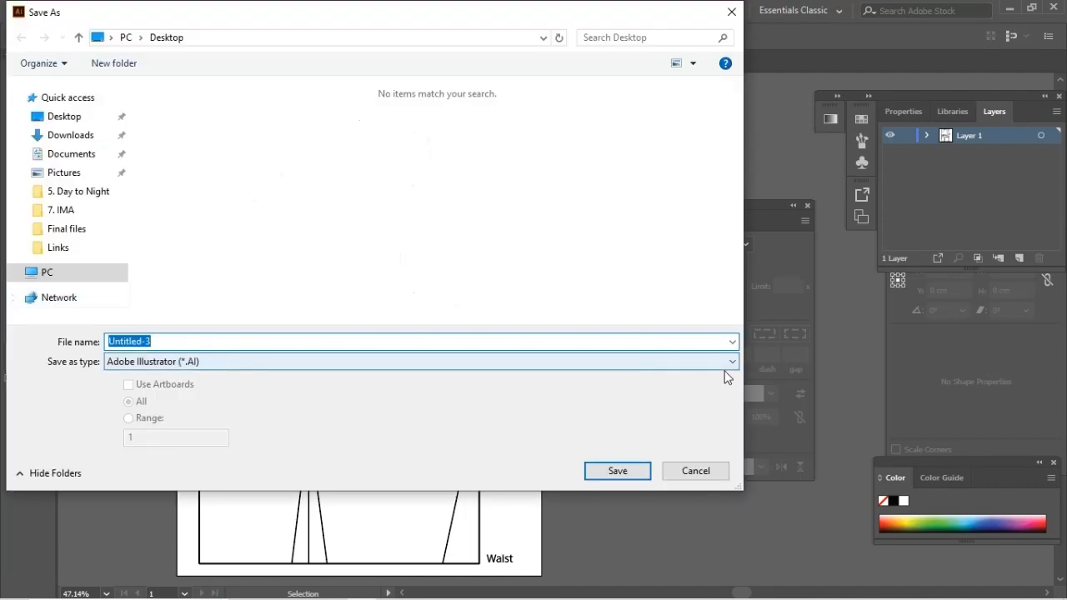
text(b)
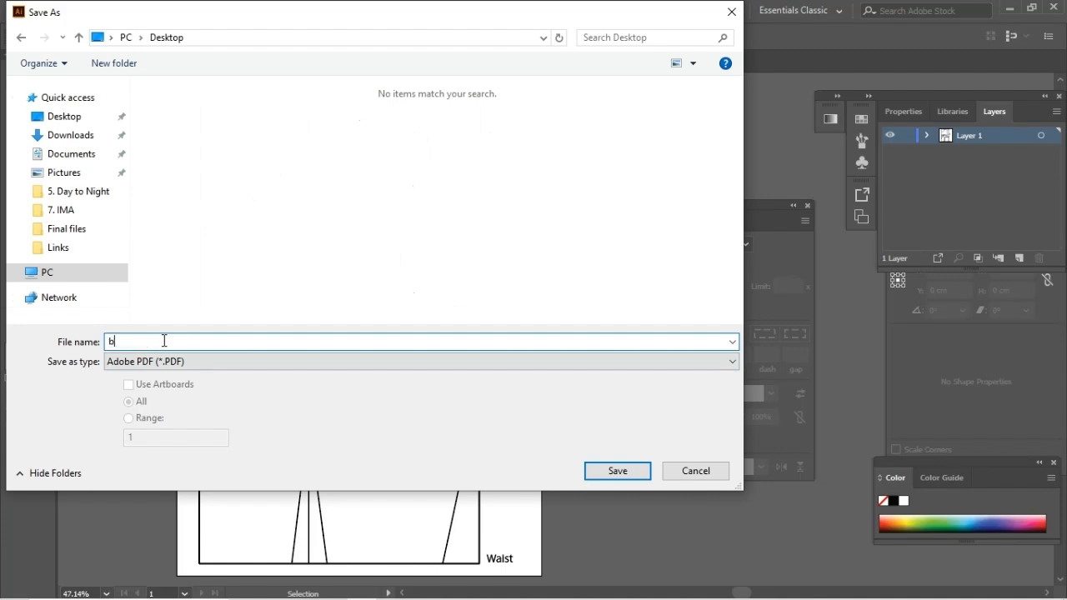
text(asic-block)
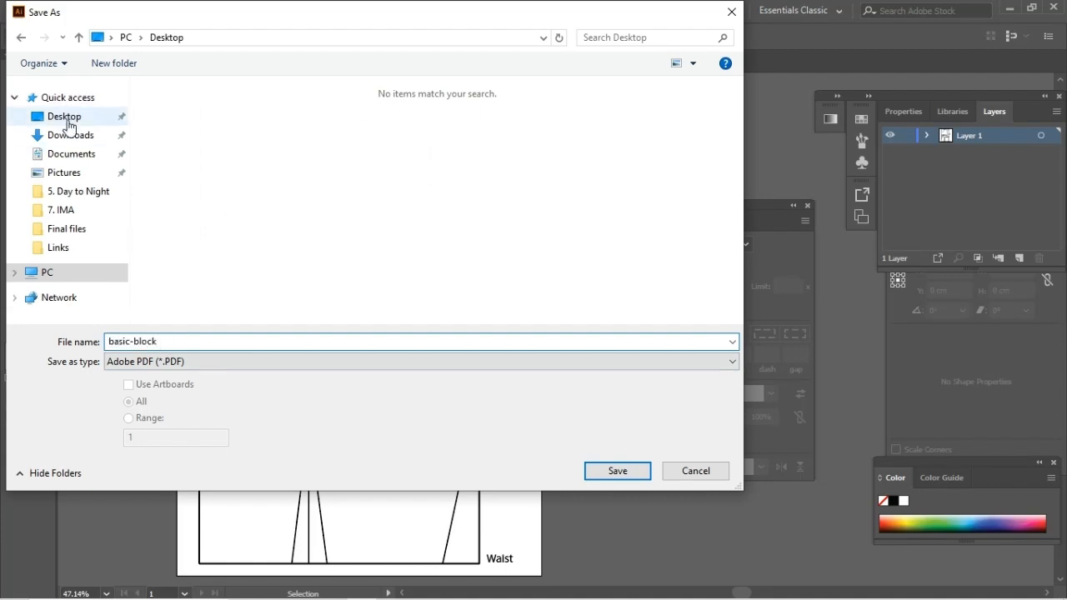